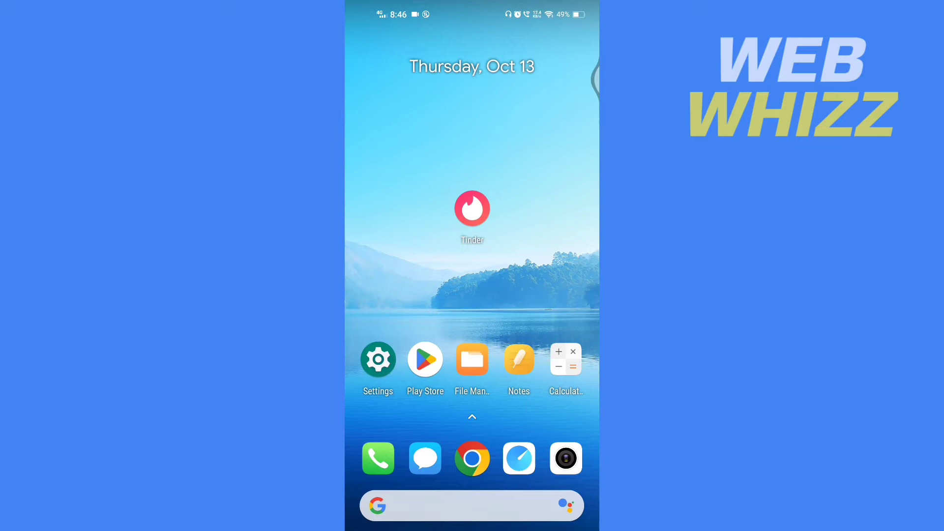
pyautogui.moveTo(555, 168)
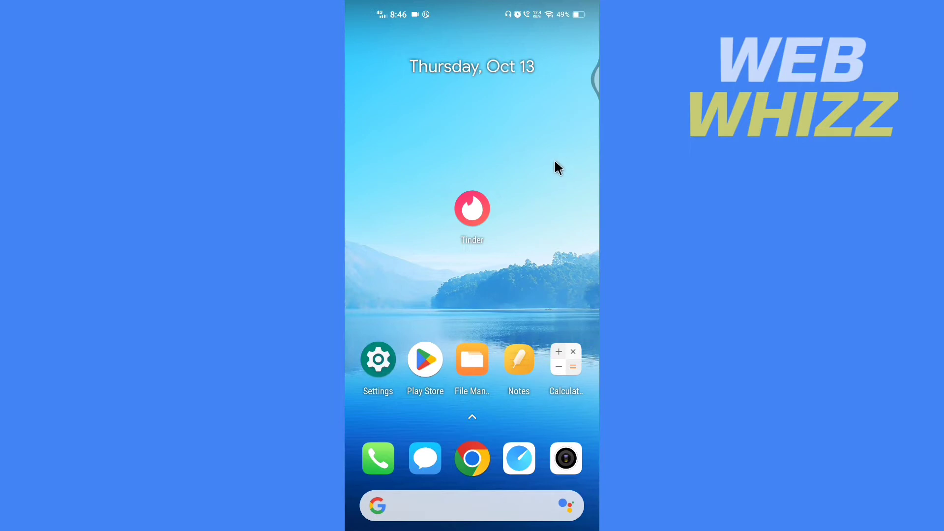
pyautogui.moveTo(524, 185)
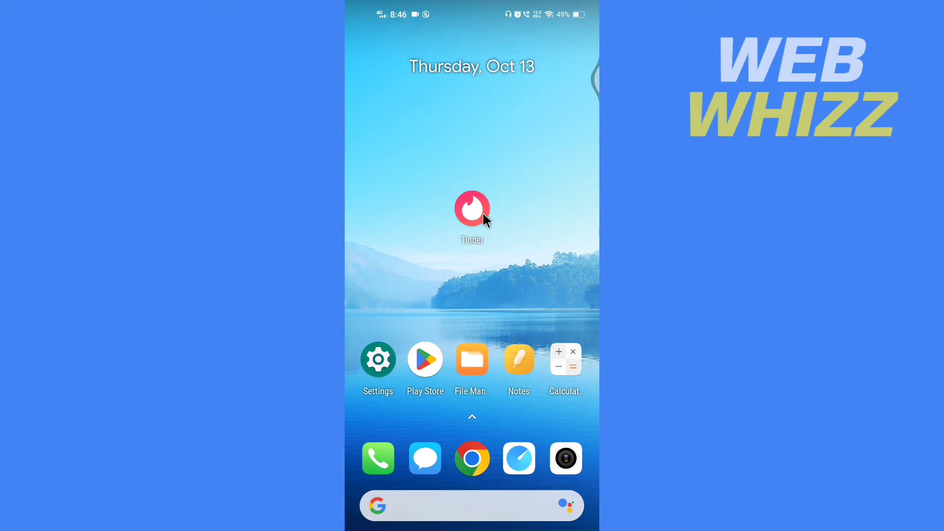
# Step: Launch Tinder from the home screen to reach its Google, Facebook and phone sign-in screen
pyautogui.click(472, 208)
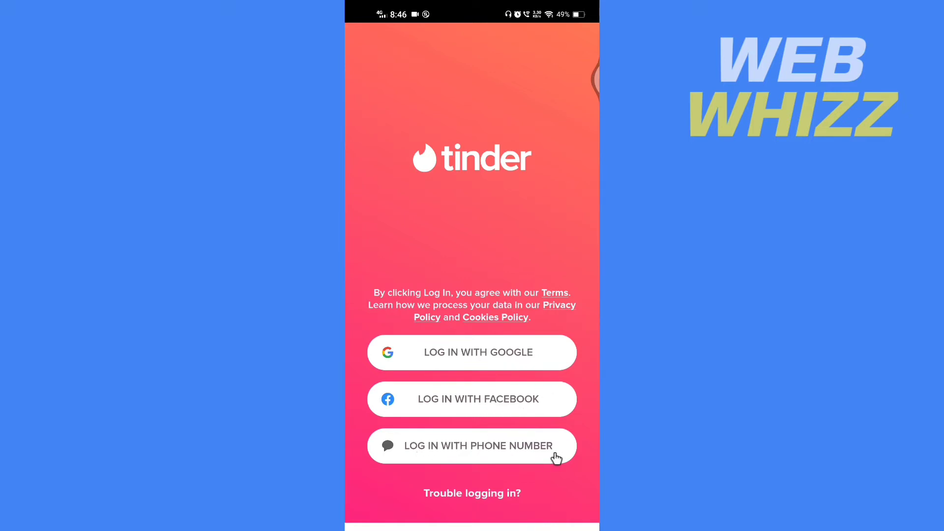
pyautogui.moveTo(542, 450)
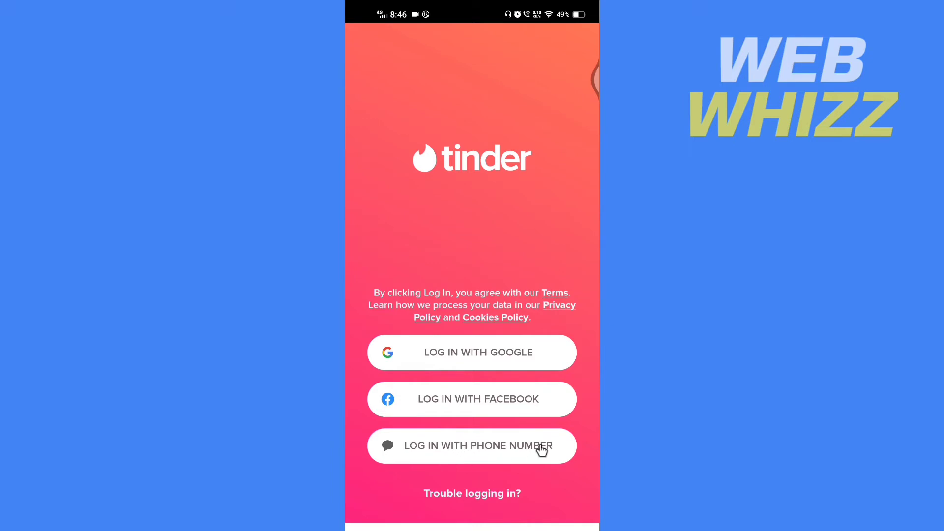
pyautogui.moveTo(453, 381)
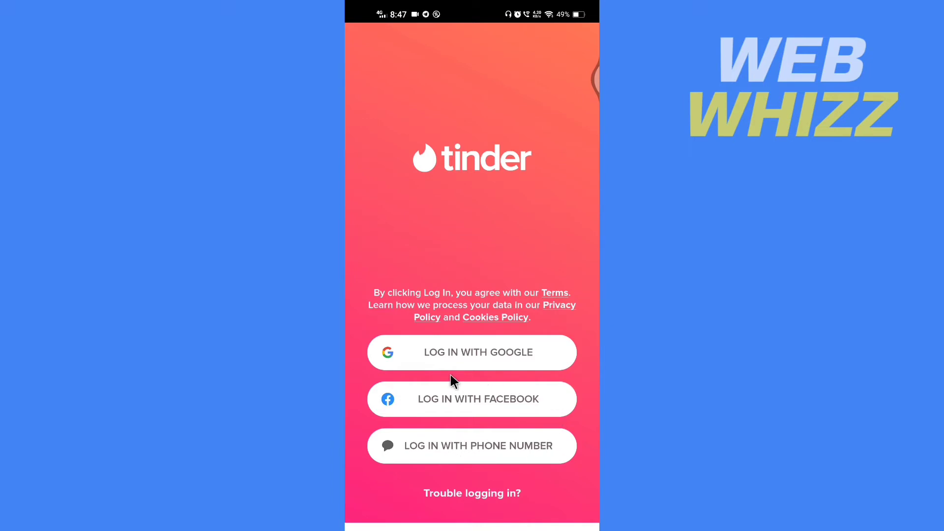
pyautogui.moveTo(577, 414)
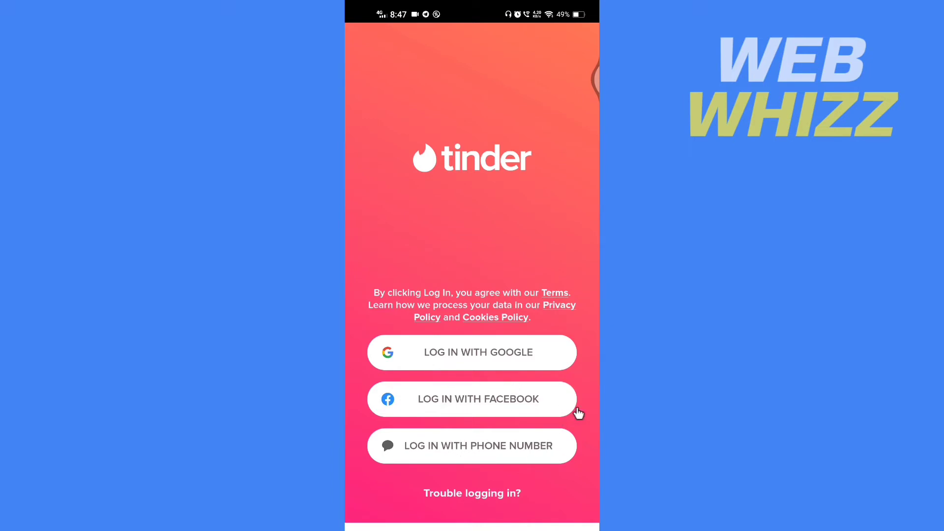
pyautogui.moveTo(486, 361)
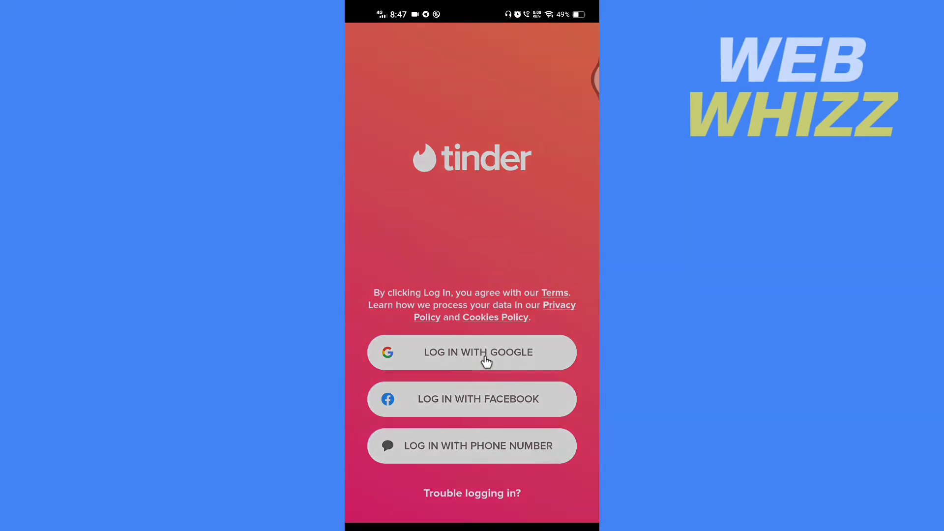
# Step: Start Google sign-in and dismiss the suggested phone number sheet
pyautogui.click(471, 352)
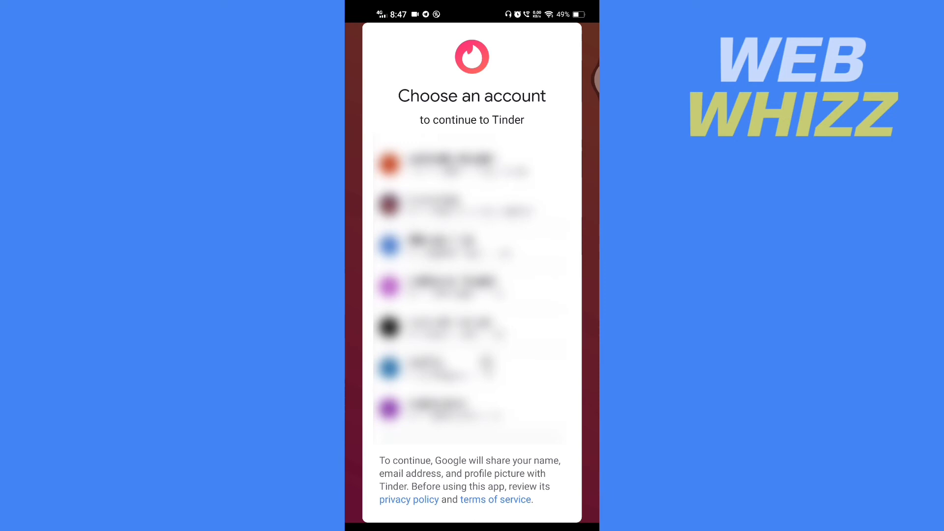
pyautogui.scroll(-3)
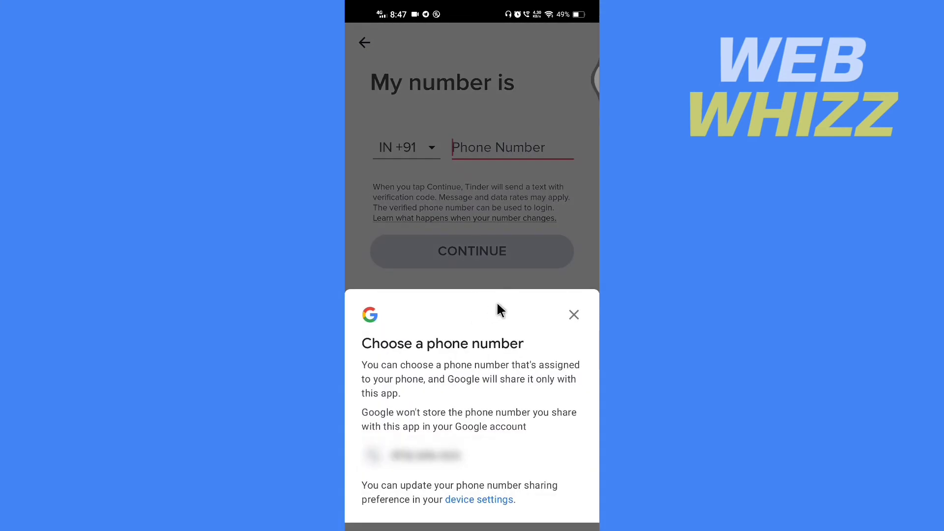
pyautogui.click(573, 314)
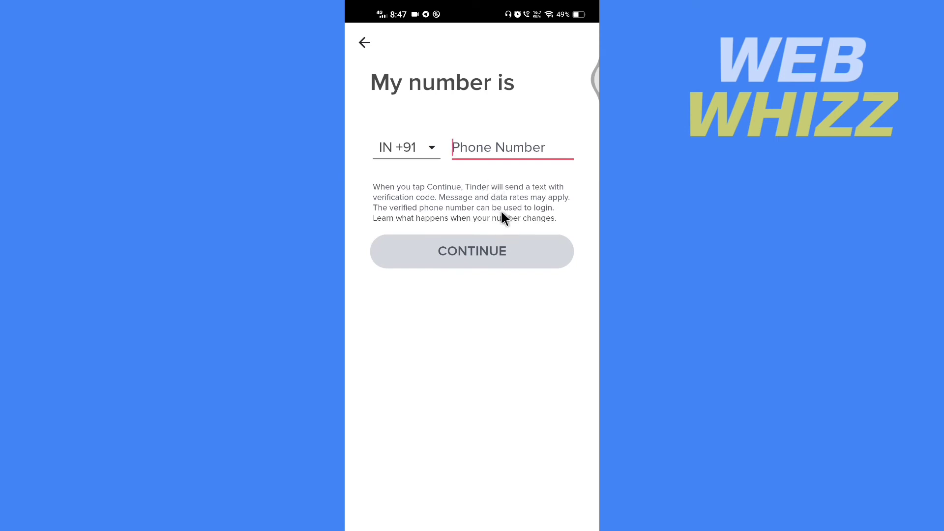
# Step: Return to the login options and open Trouble logging in for Account Recovery
pyautogui.click(364, 43)
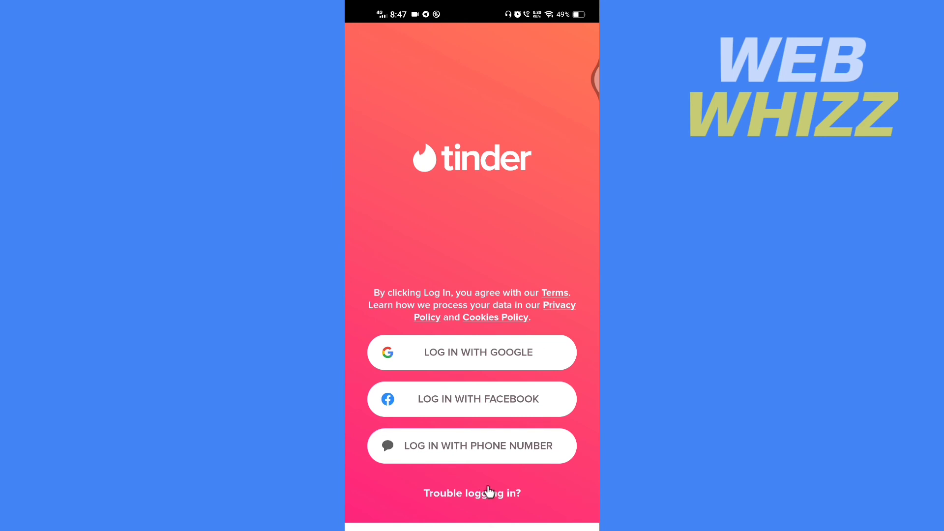
pyautogui.moveTo(490, 497)
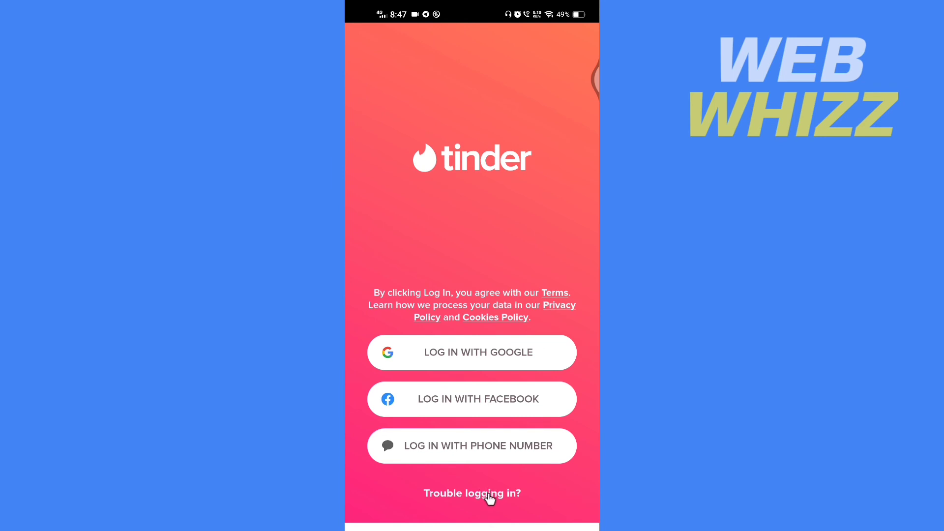
pyautogui.click(472, 494)
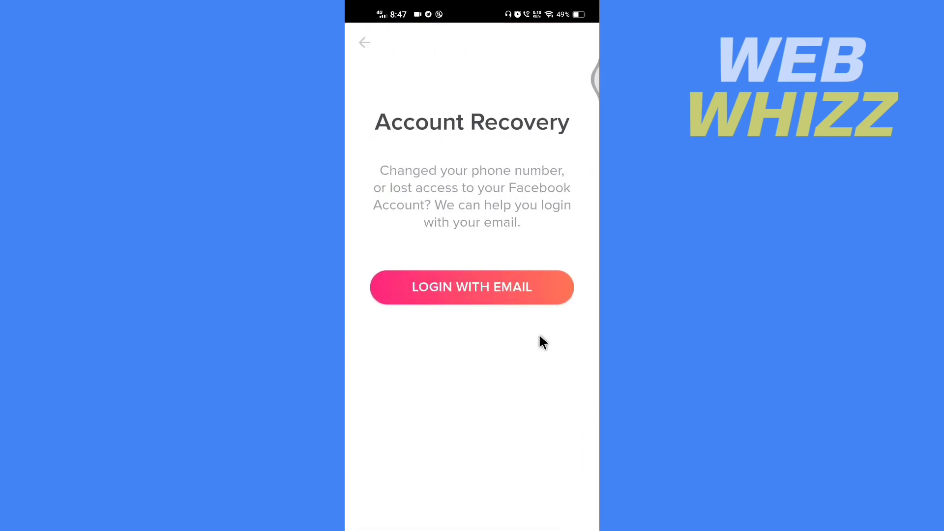